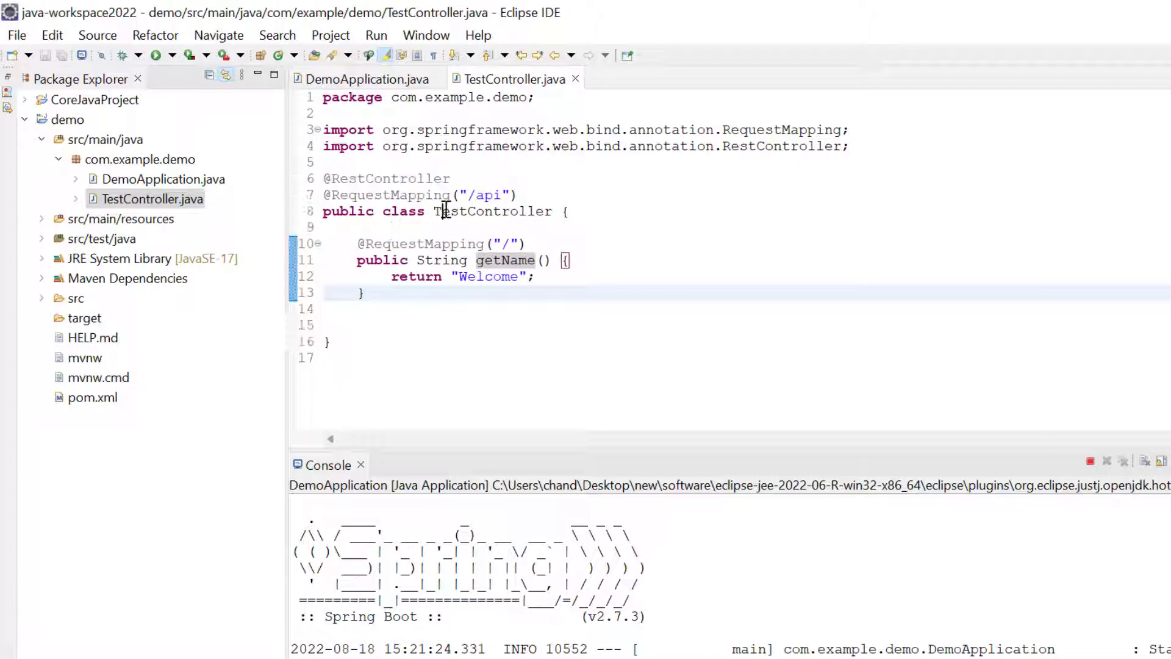
pyautogui.doubleClick(491, 211)
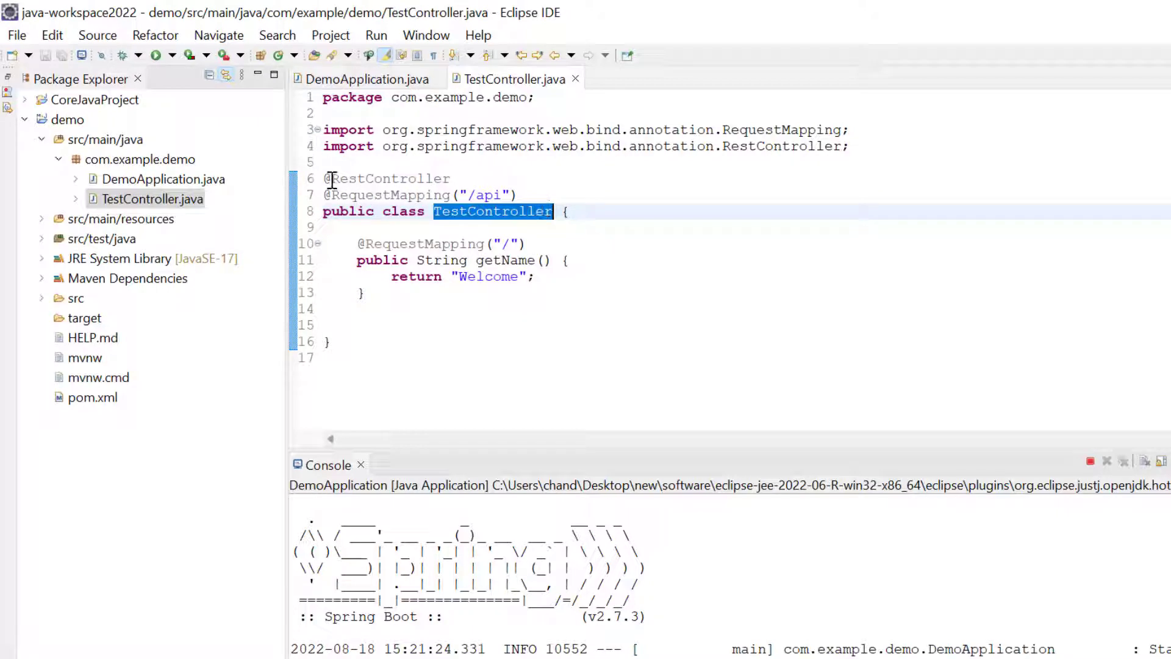
pyautogui.doubleClick(387, 178)
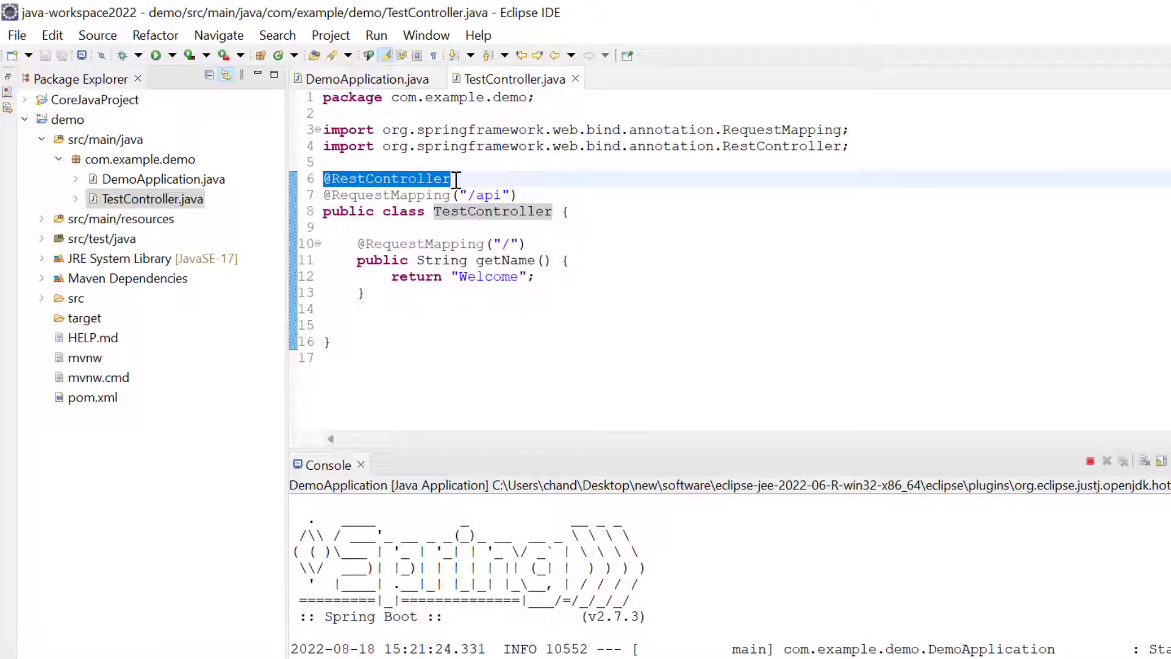
pyautogui.click(334, 195)
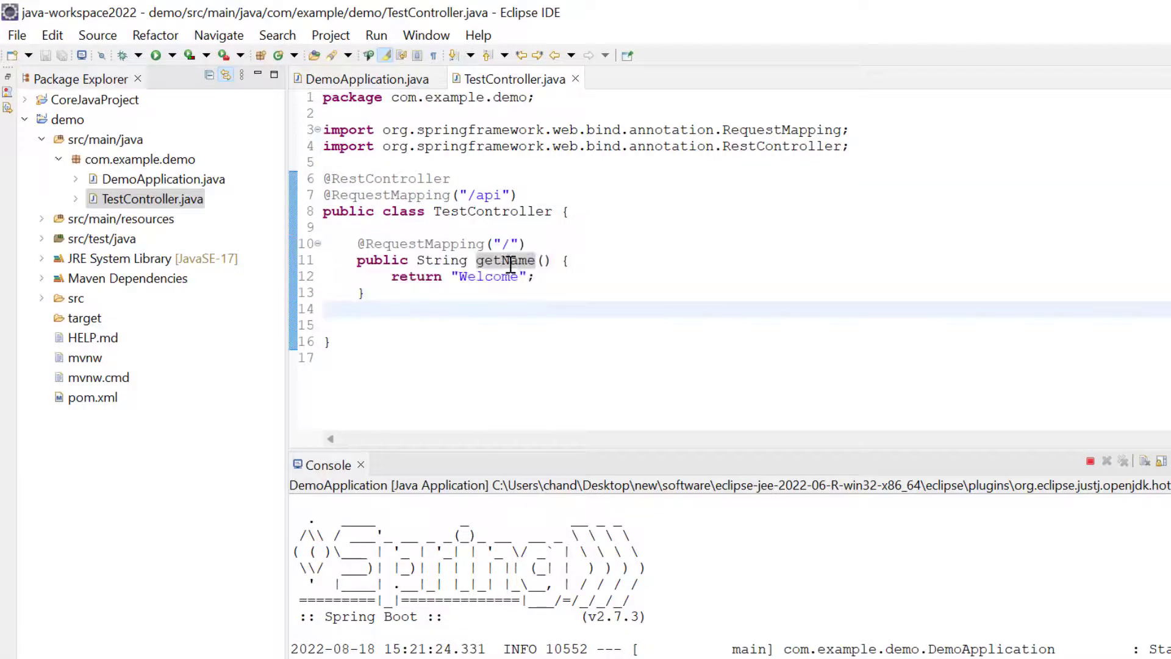
pyautogui.tripleClick(447, 277)
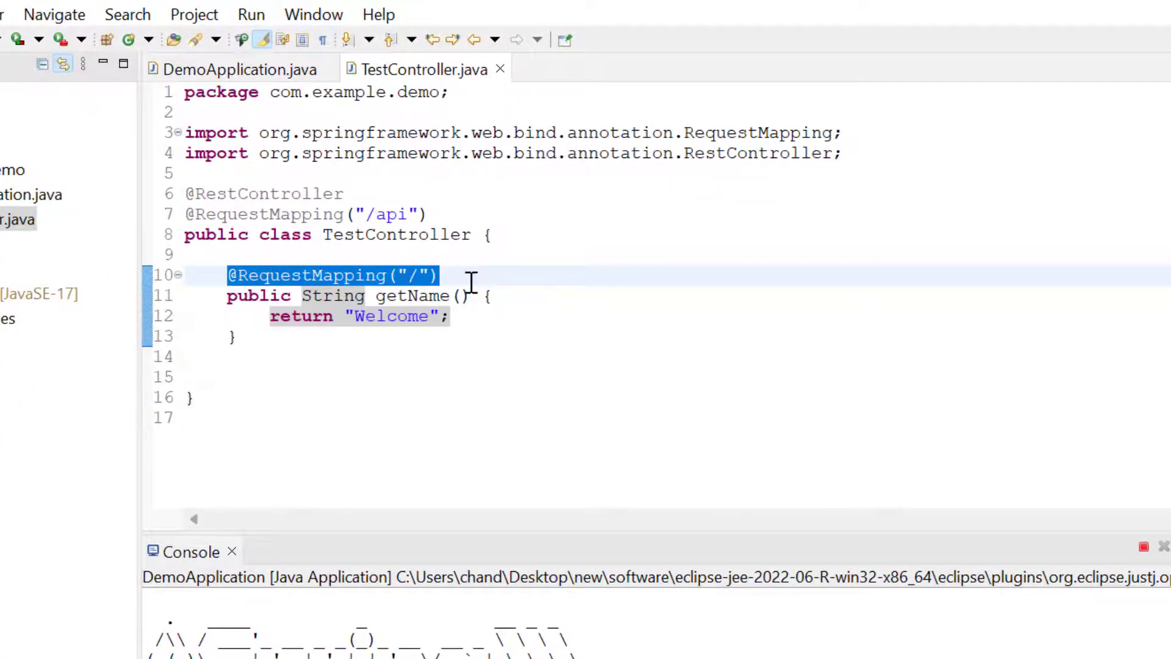
pyautogui.click(410, 275)
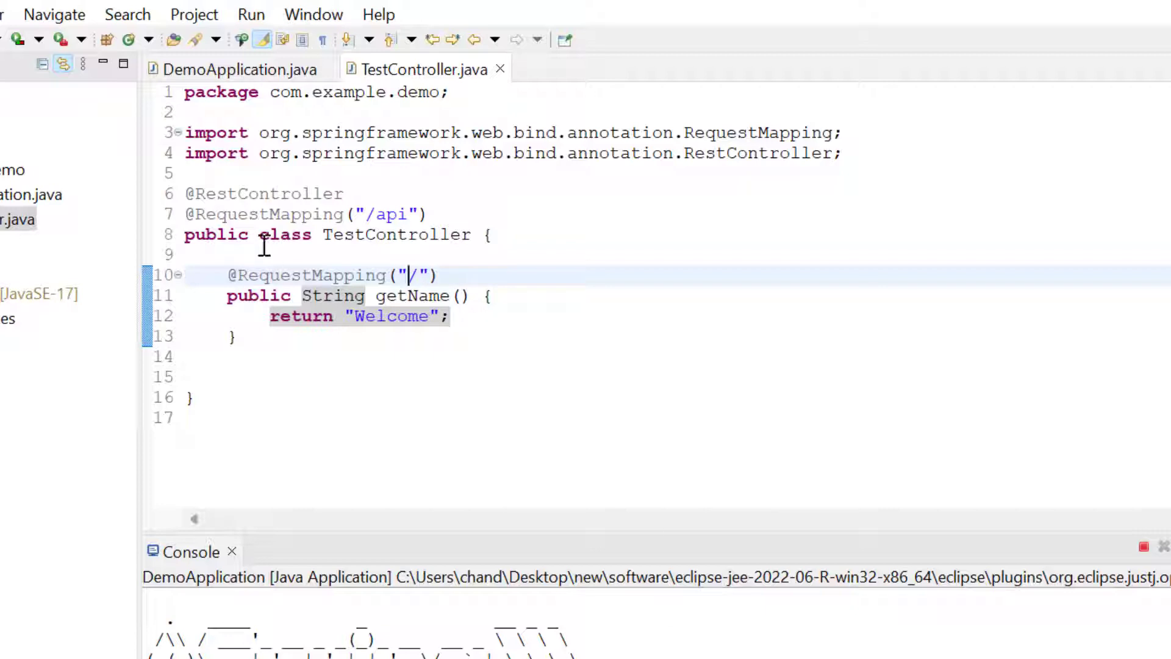
pyautogui.click(238, 68)
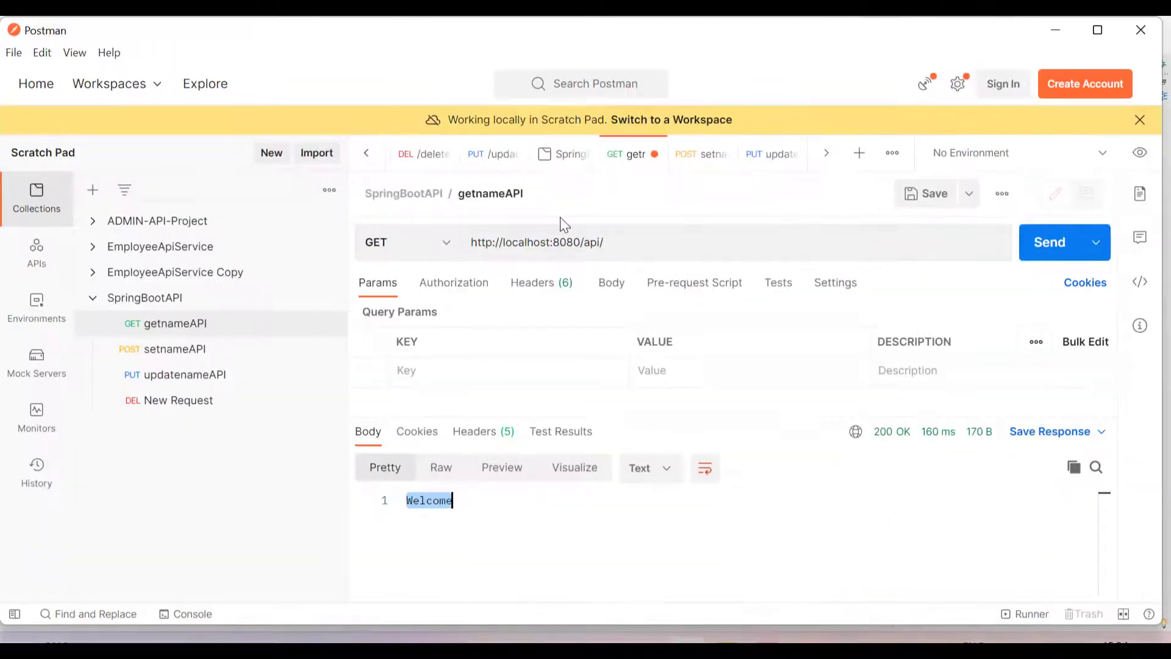
pyautogui.click(537, 242)
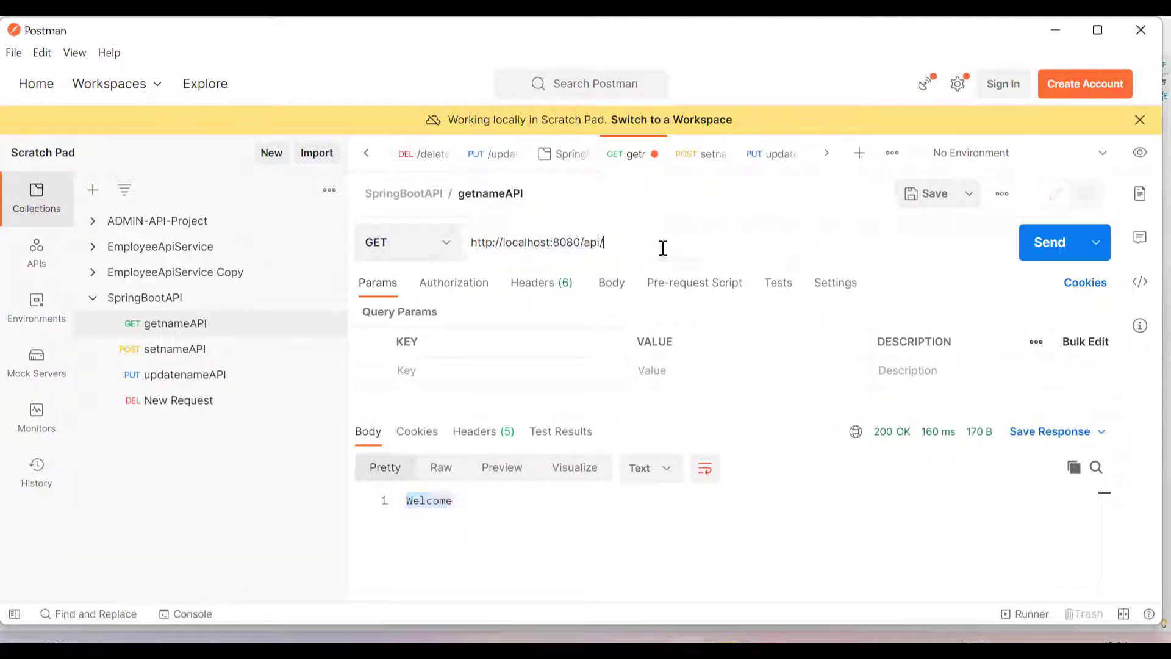
pyautogui.doubleClick(566, 242)
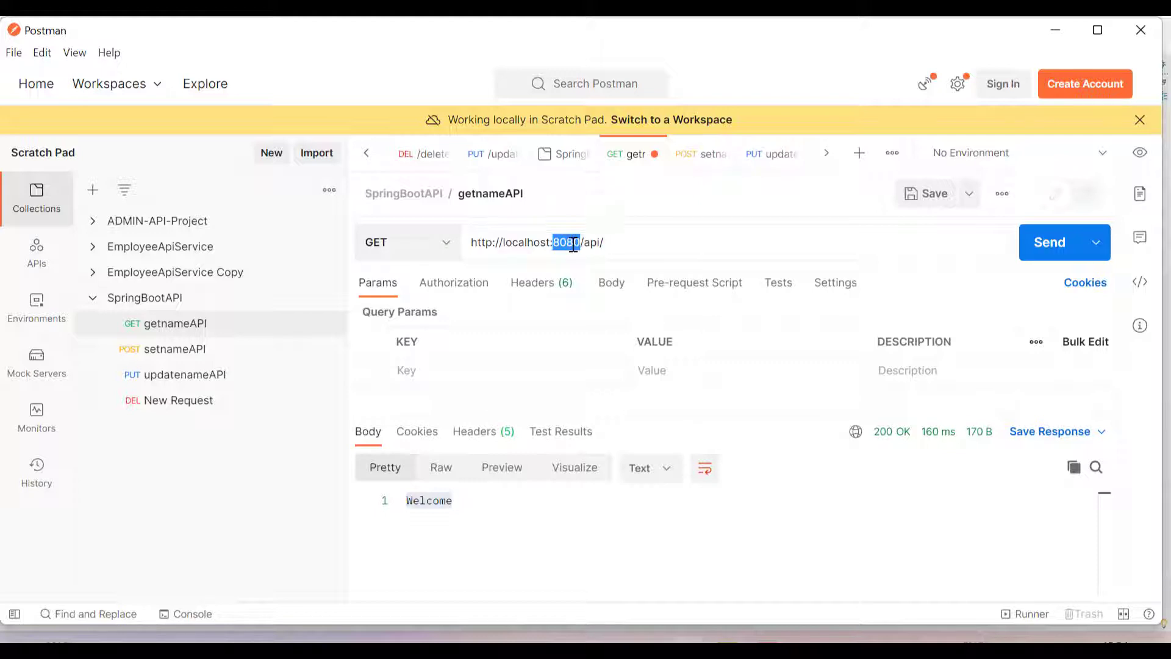
pyautogui.click(606, 242)
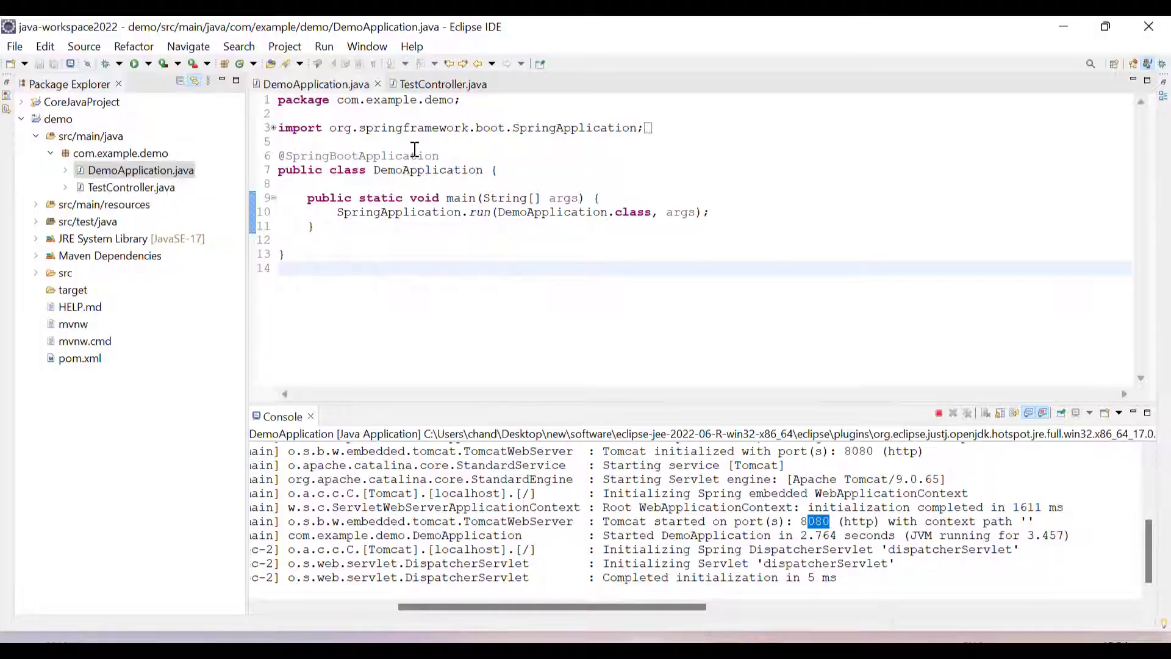
pyautogui.click(443, 84)
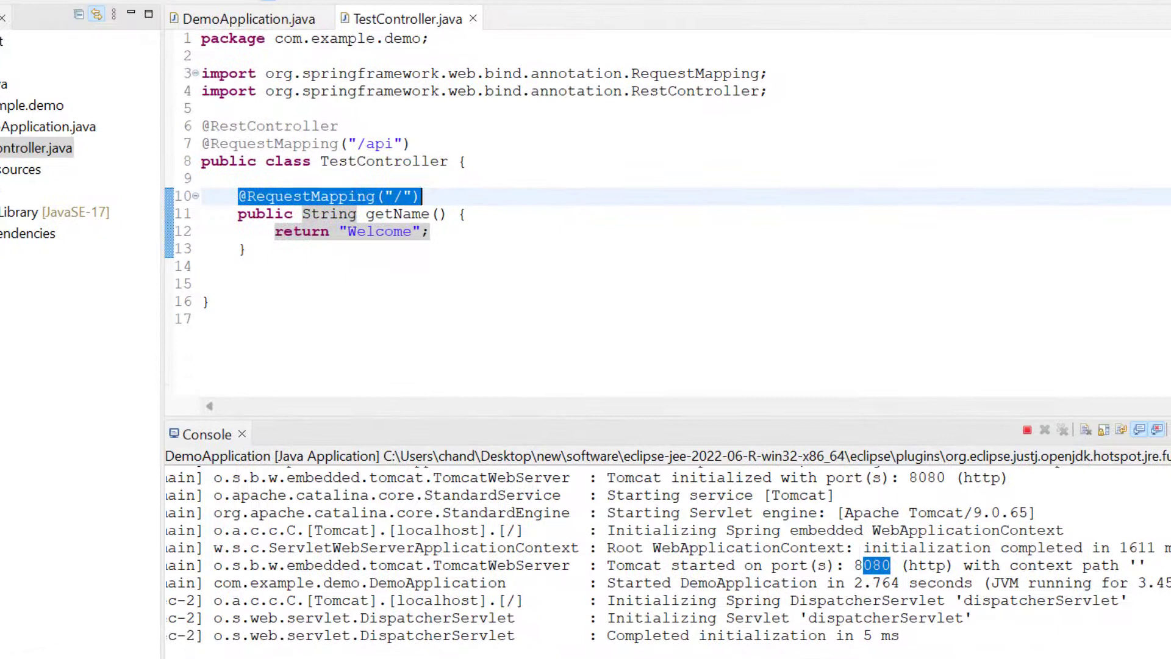
pyautogui.click(1163, 217)
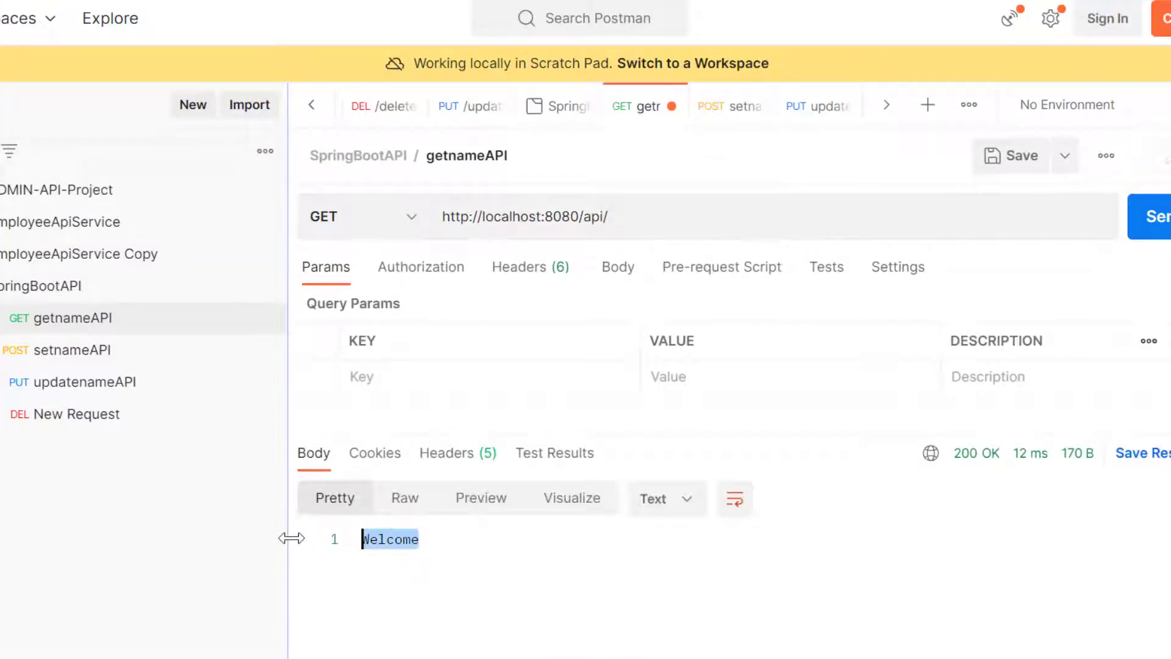
pyautogui.moveTo(774, 644)
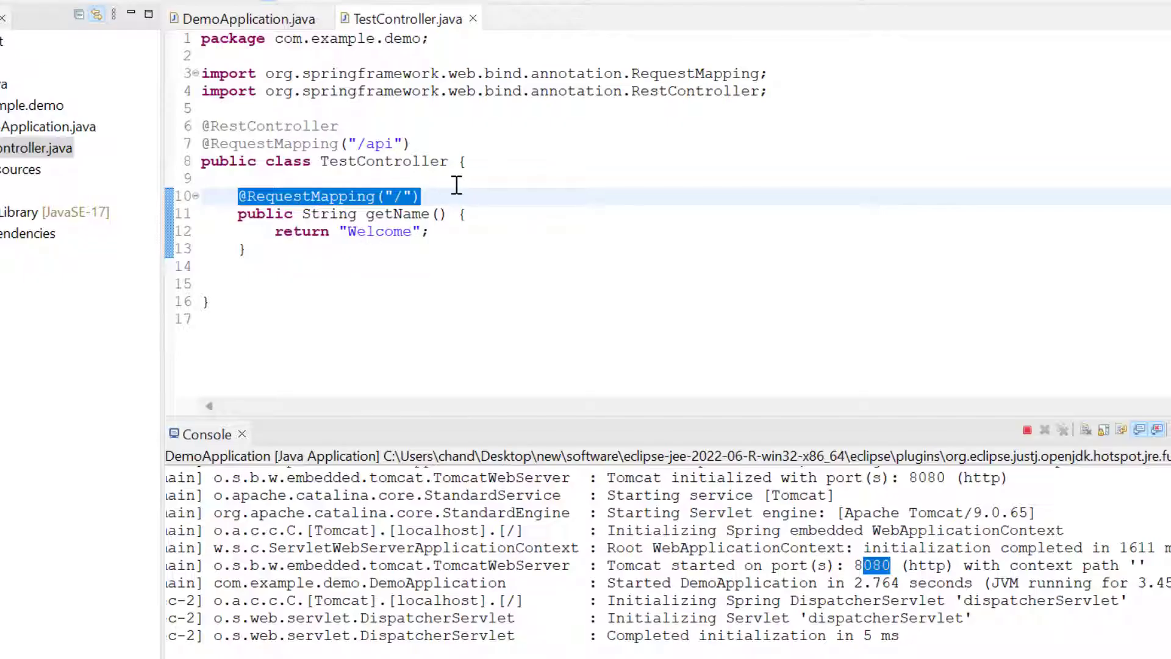
pyautogui.press('Return')
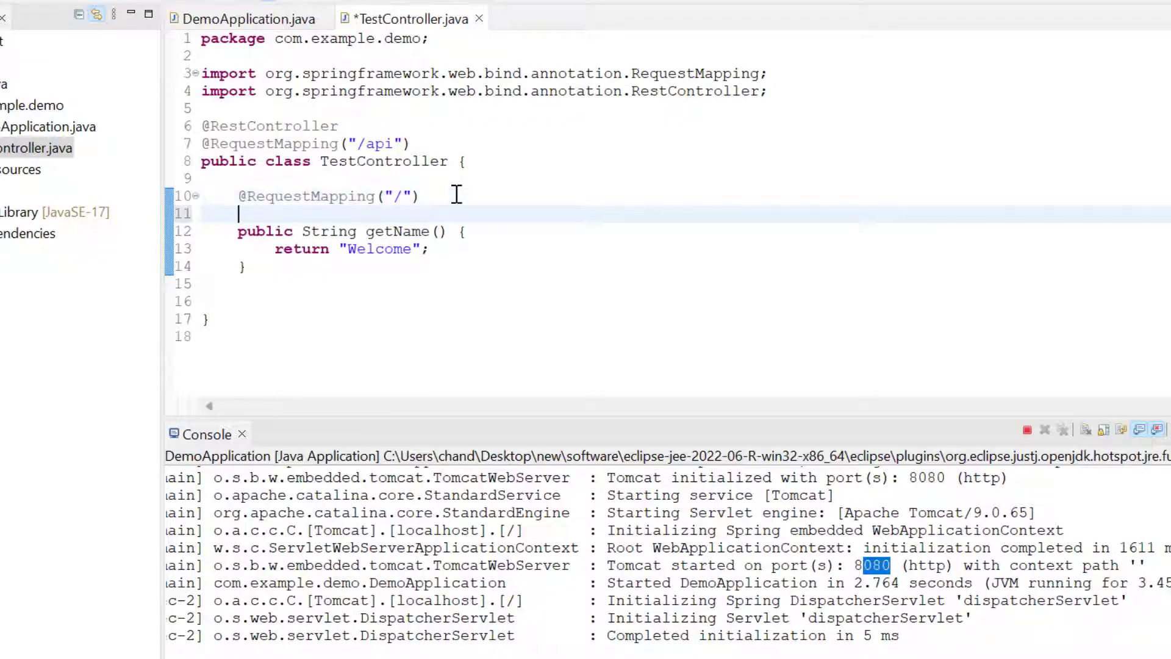
pyautogui.write('@R')
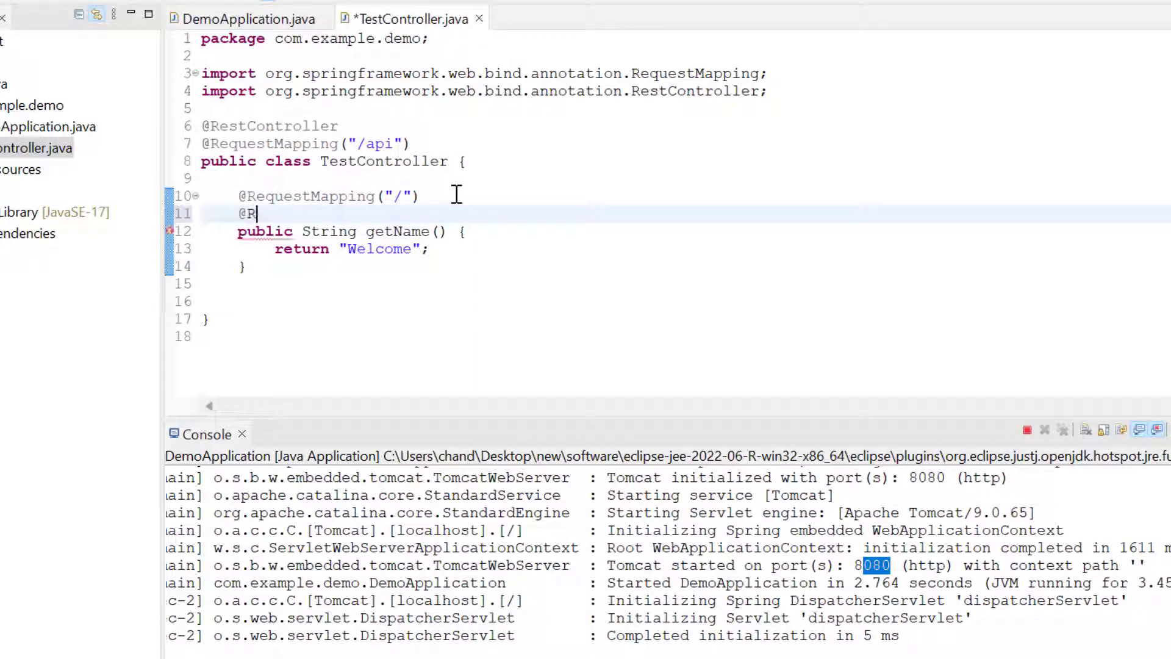
pyautogui.write('equestMapping("')
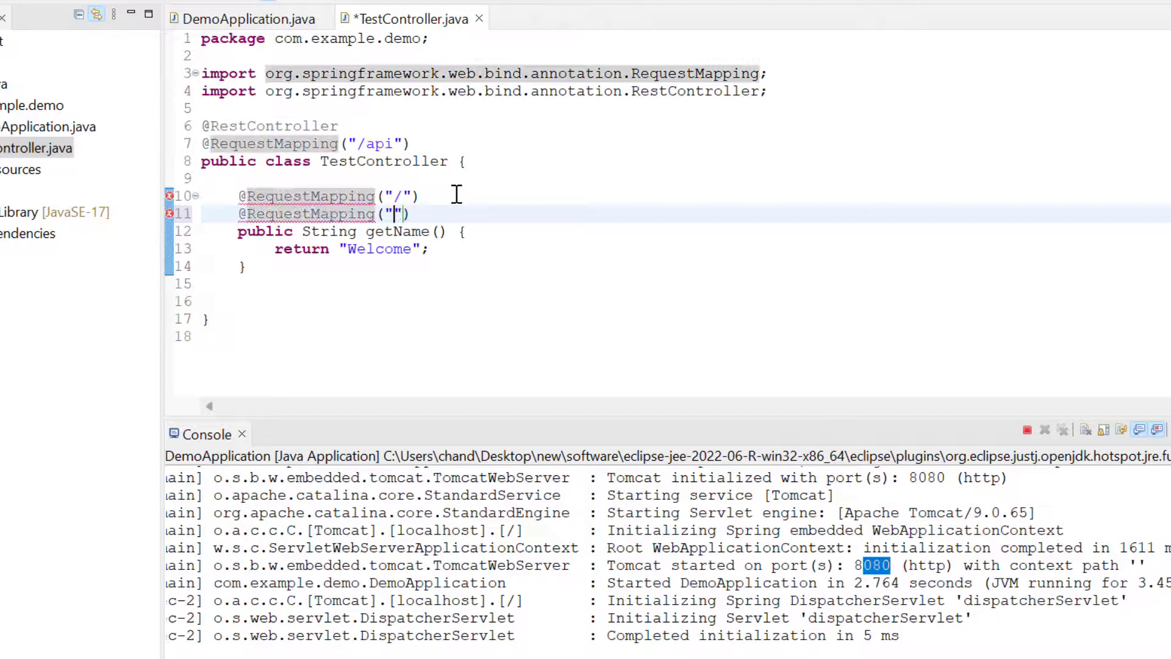
pyautogui.write('/test')
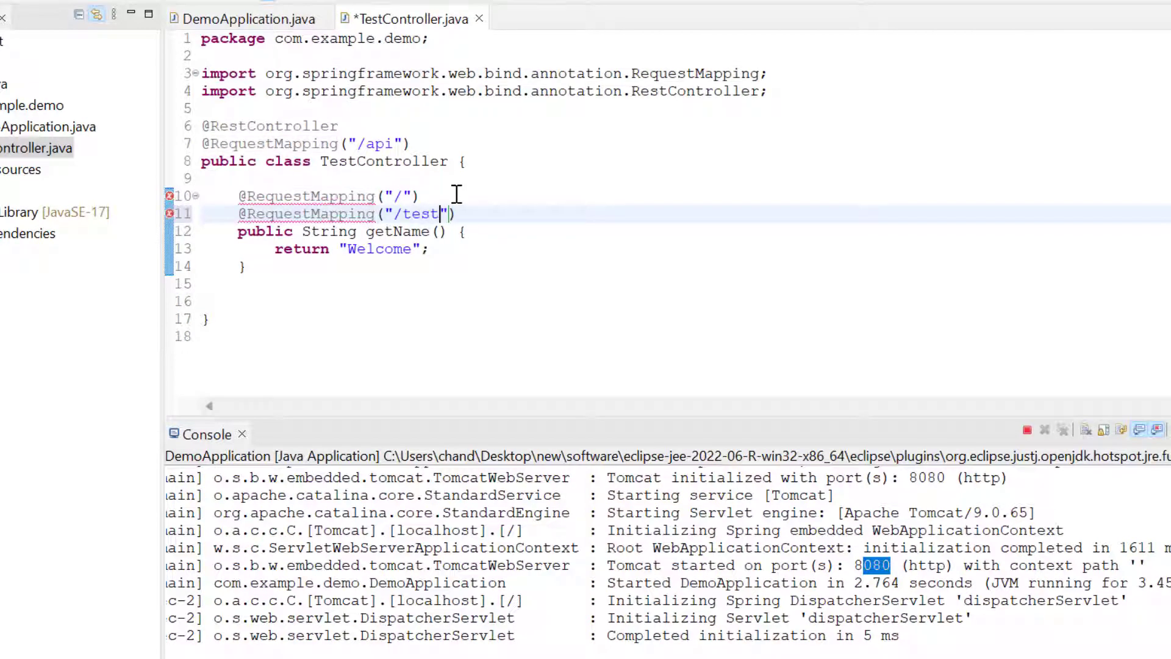
pyautogui.write('get')
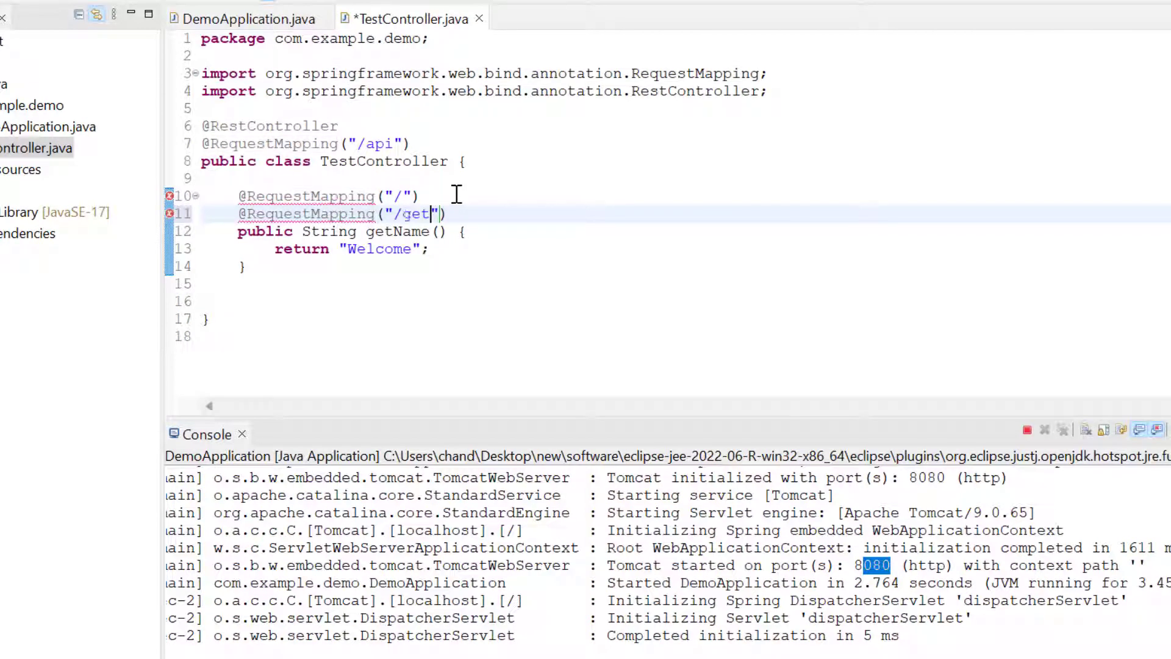
pyautogui.write('-name')
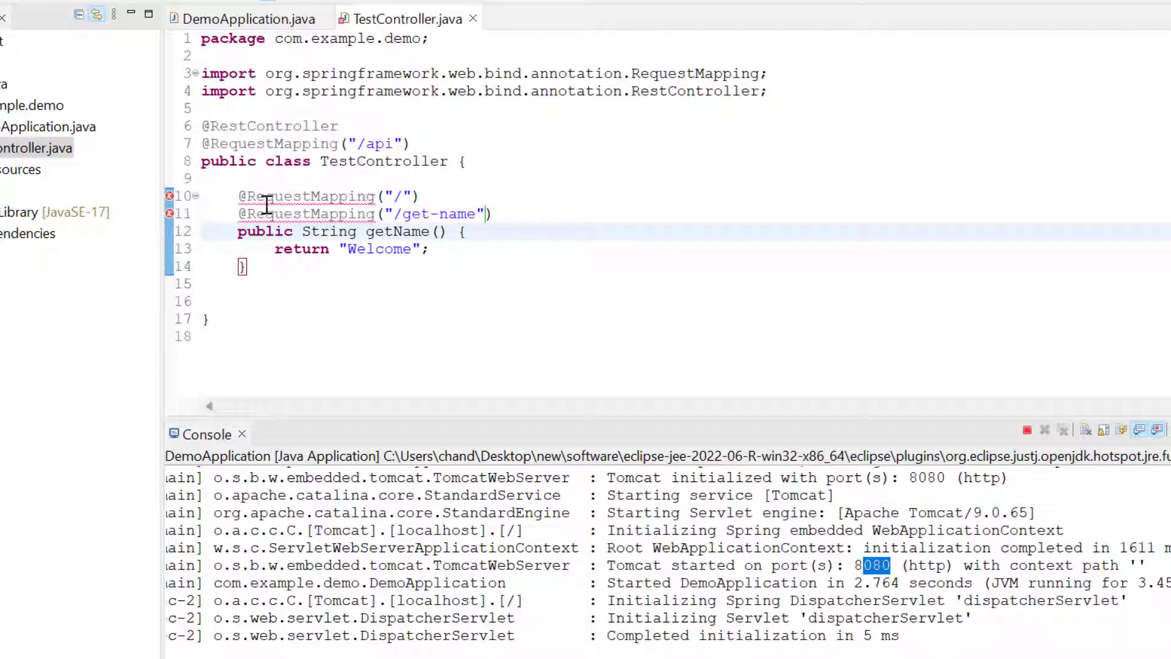
pyautogui.moveTo(265, 195); pyautogui.dragTo(493, 214)
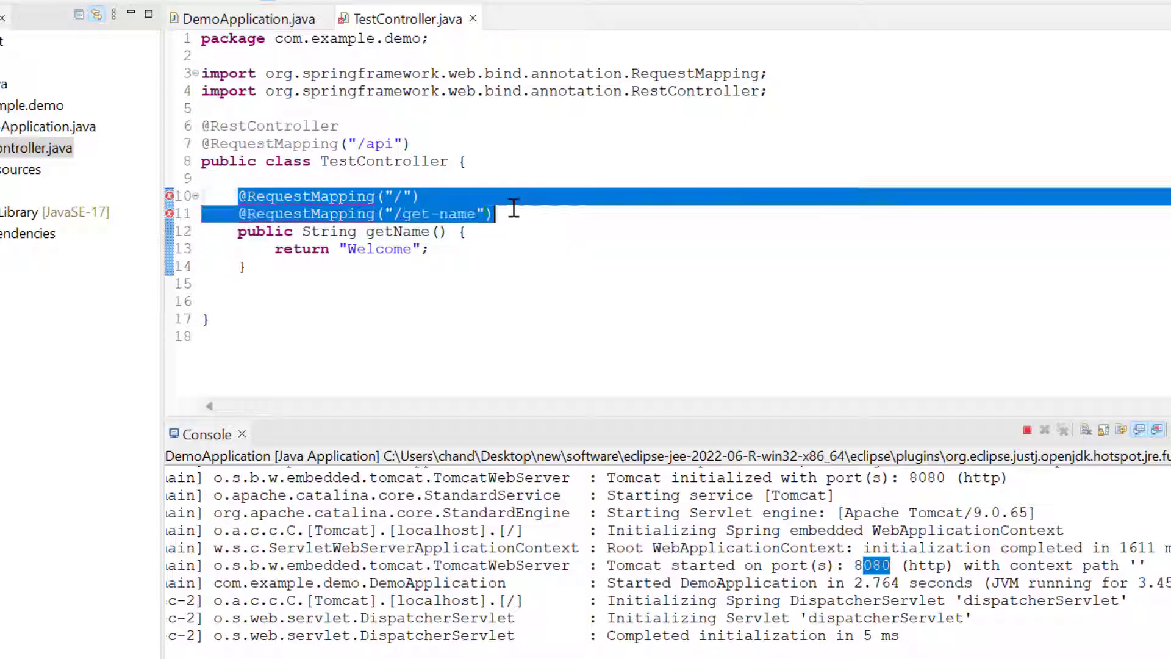
pyautogui.click(493, 214)
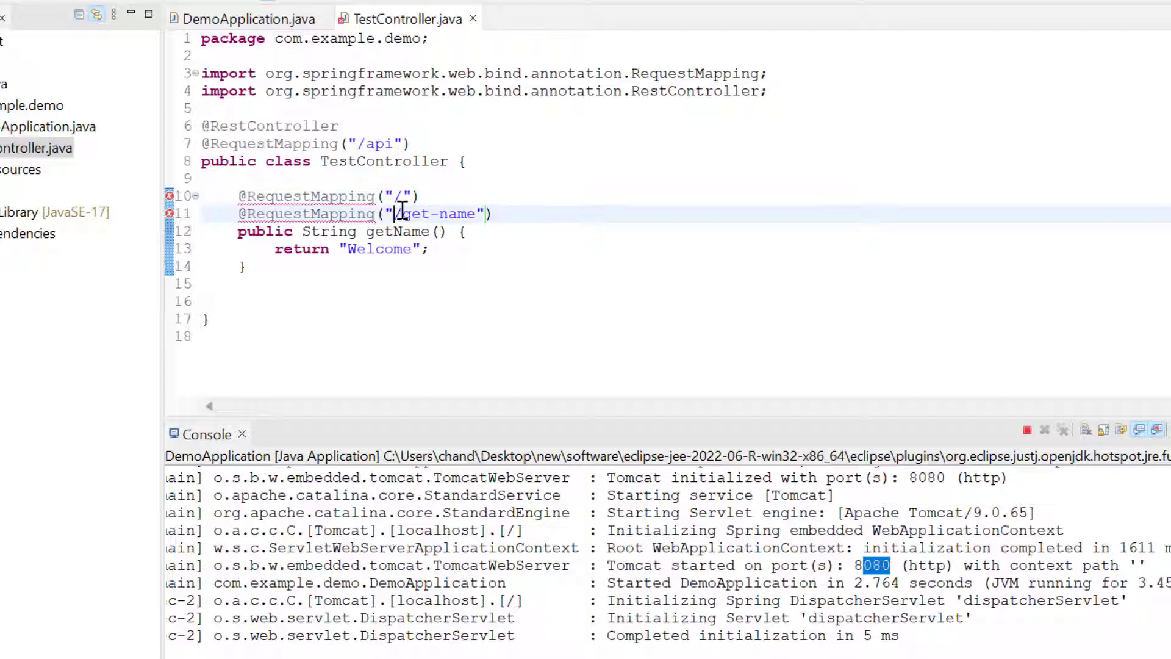
pyautogui.doubleClick(437, 214)
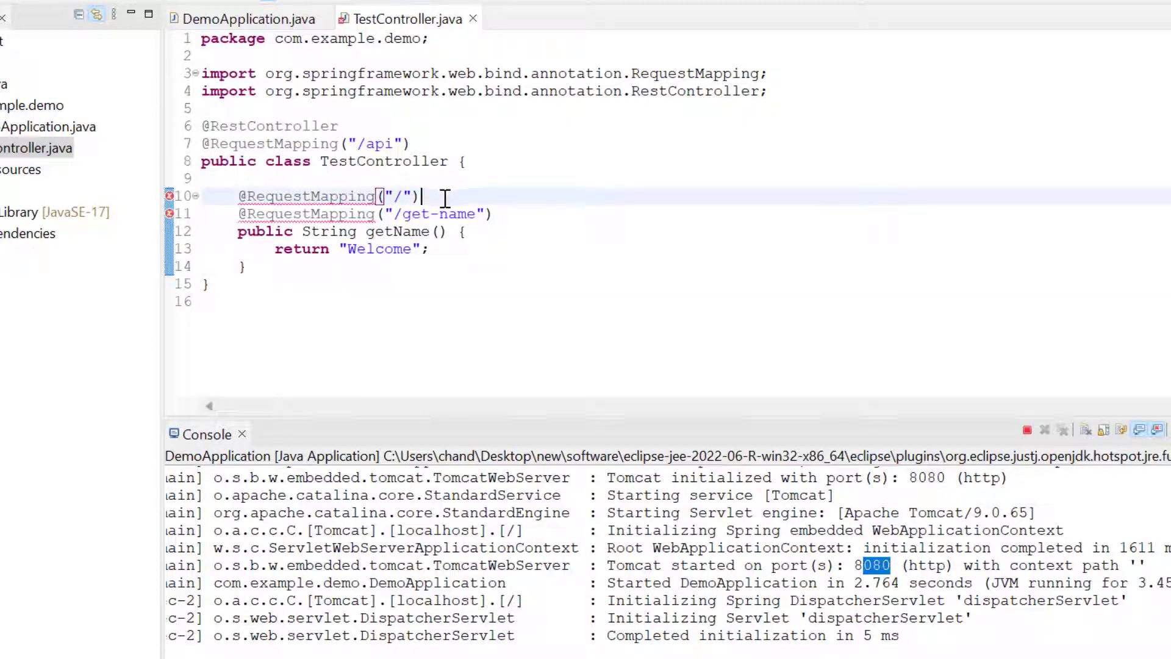
pyautogui.doubleClick(307, 195)
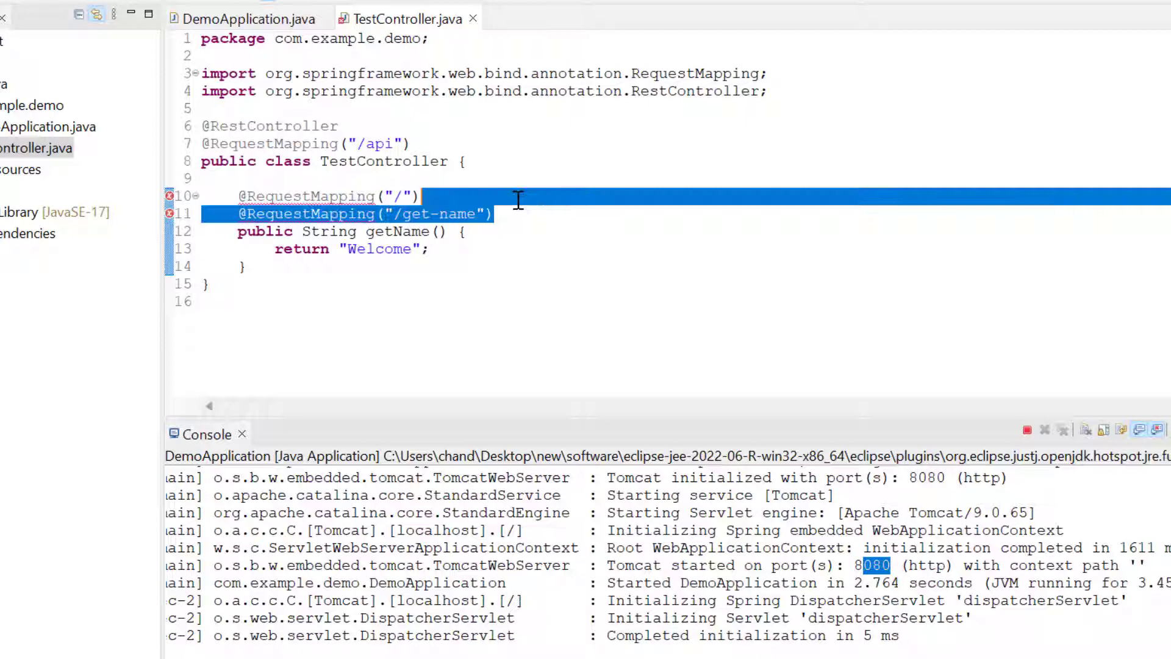
pyautogui.press('Delete')
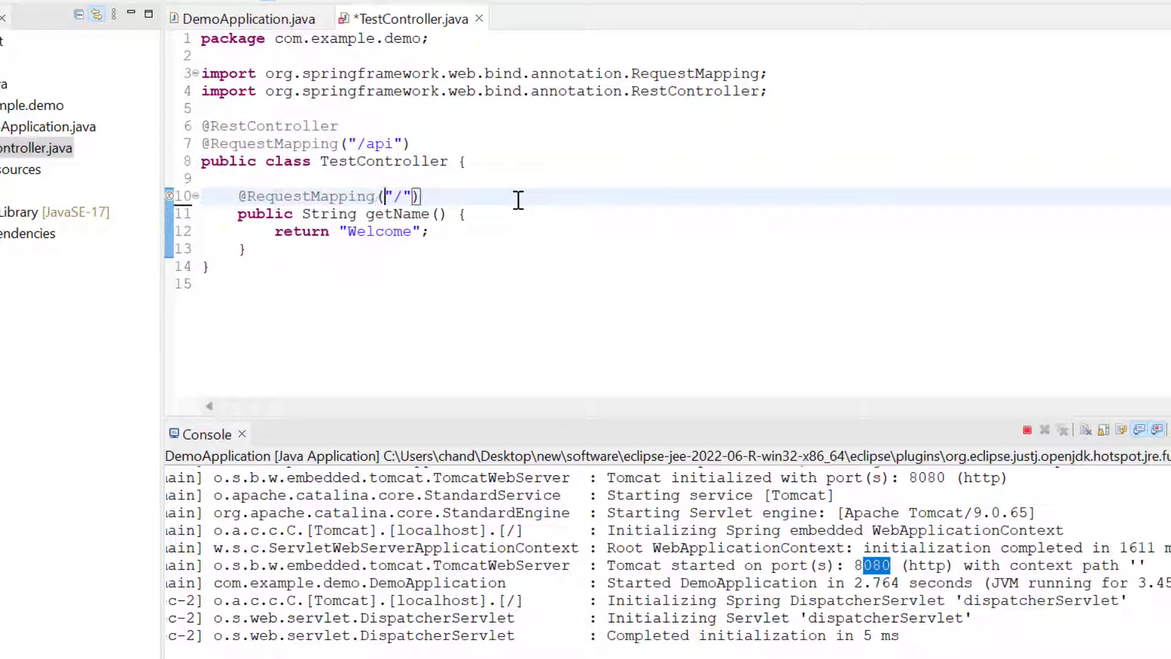
pyautogui.write('{')
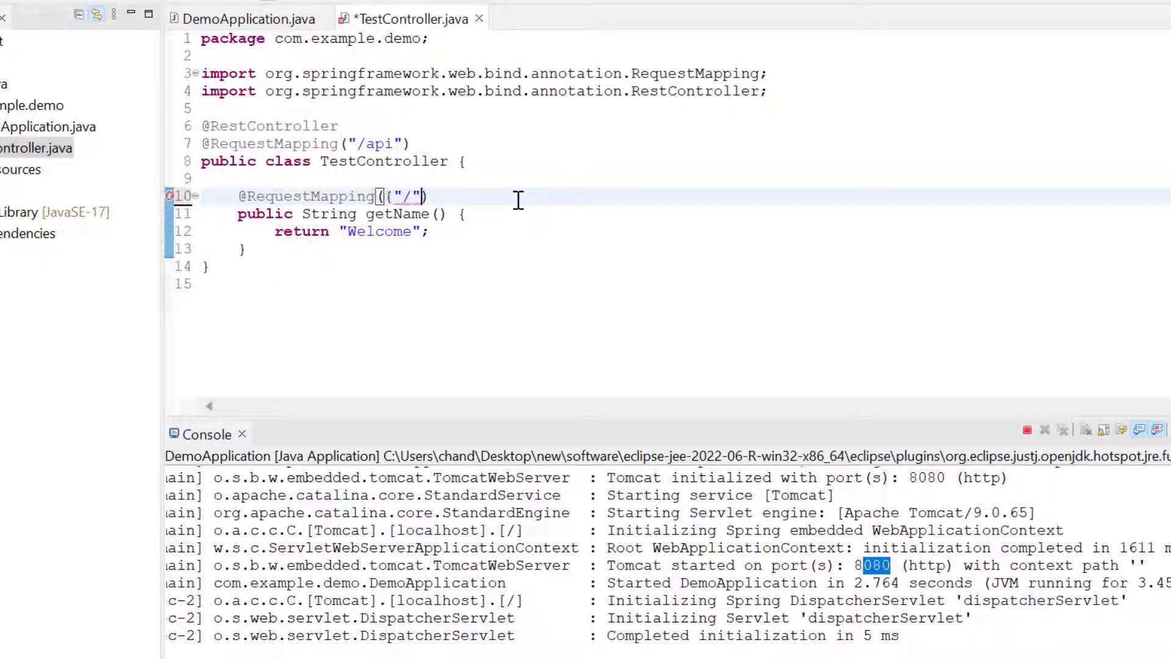
pyautogui.write('}')
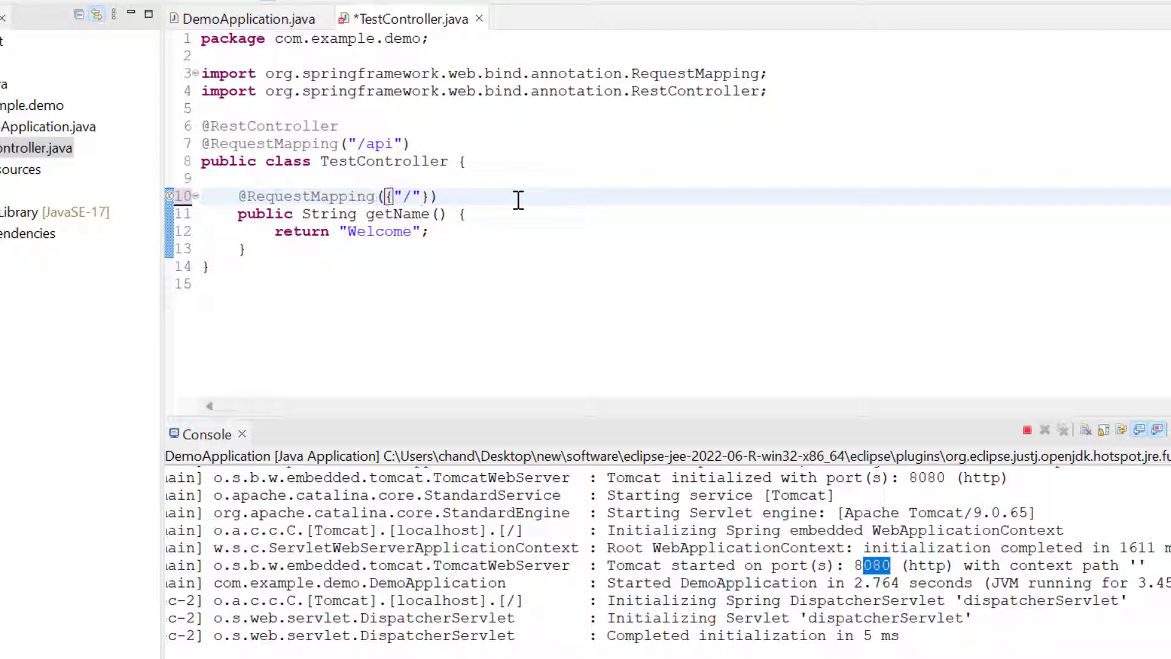
pyautogui.write(',')
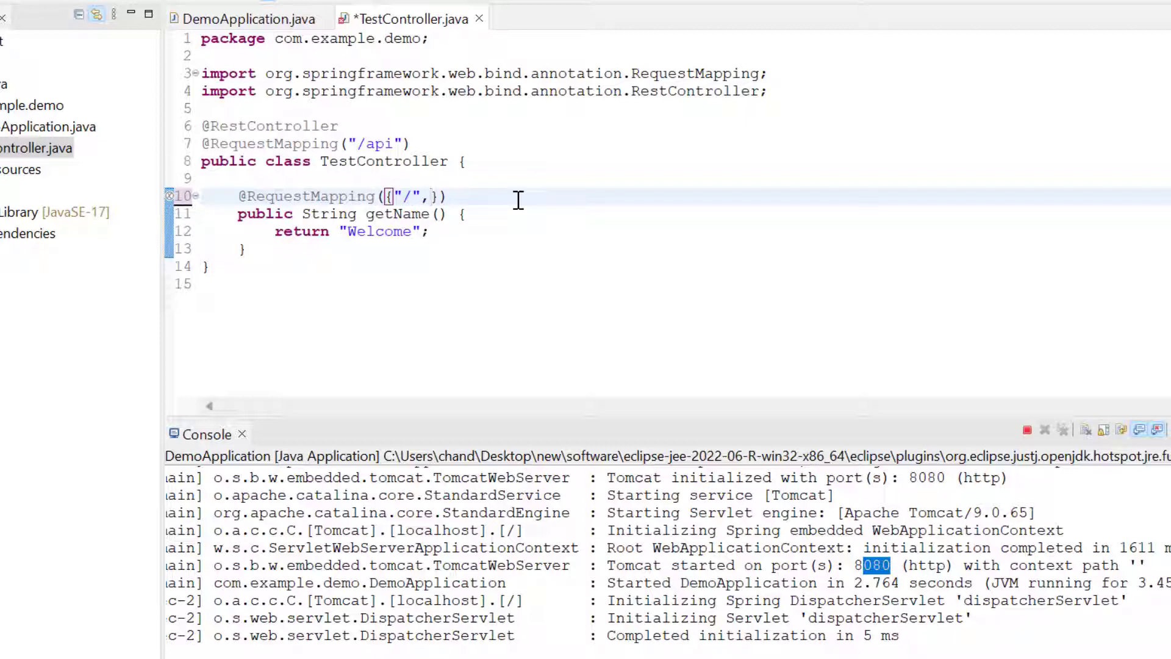
pyautogui.write('"/get-name"')
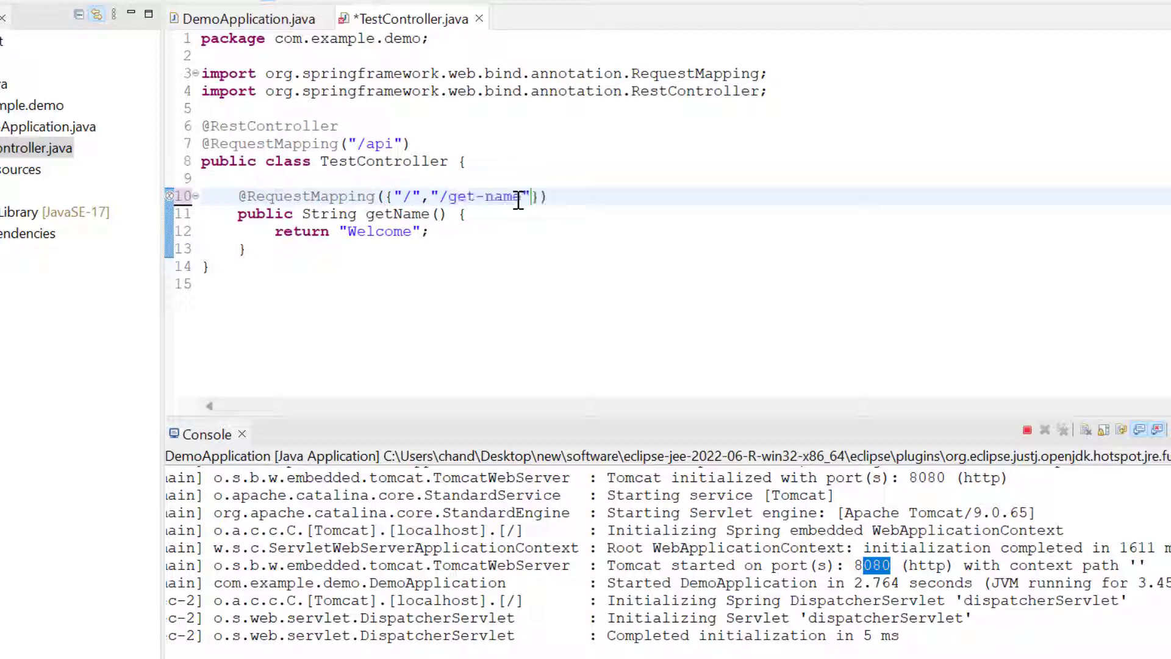
pyautogui.click(430, 231)
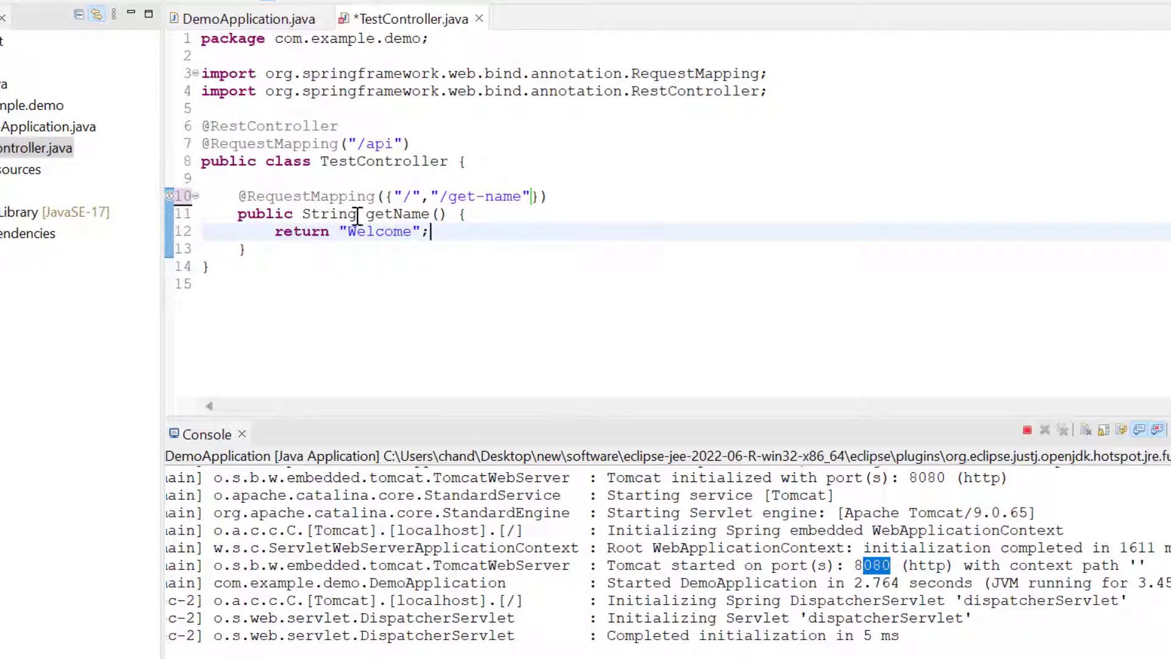
pyautogui.doubleClick(304, 195)
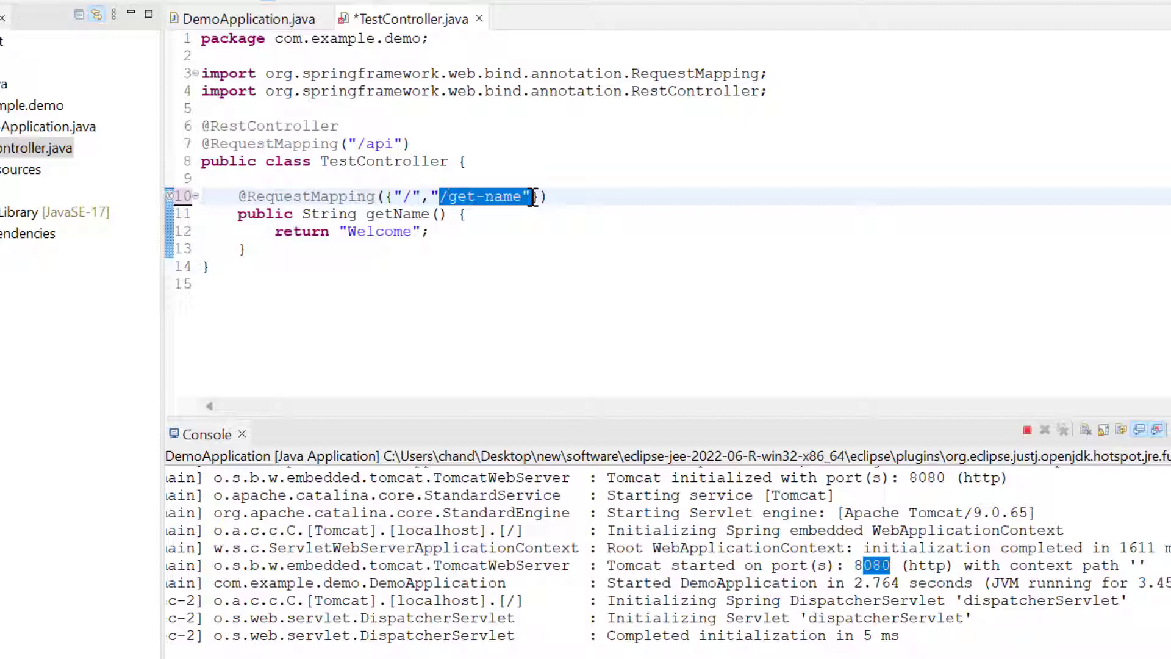
# Step: Save TestController.java and stop the running DemoApplication
pyautogui.press('ctrl+s')
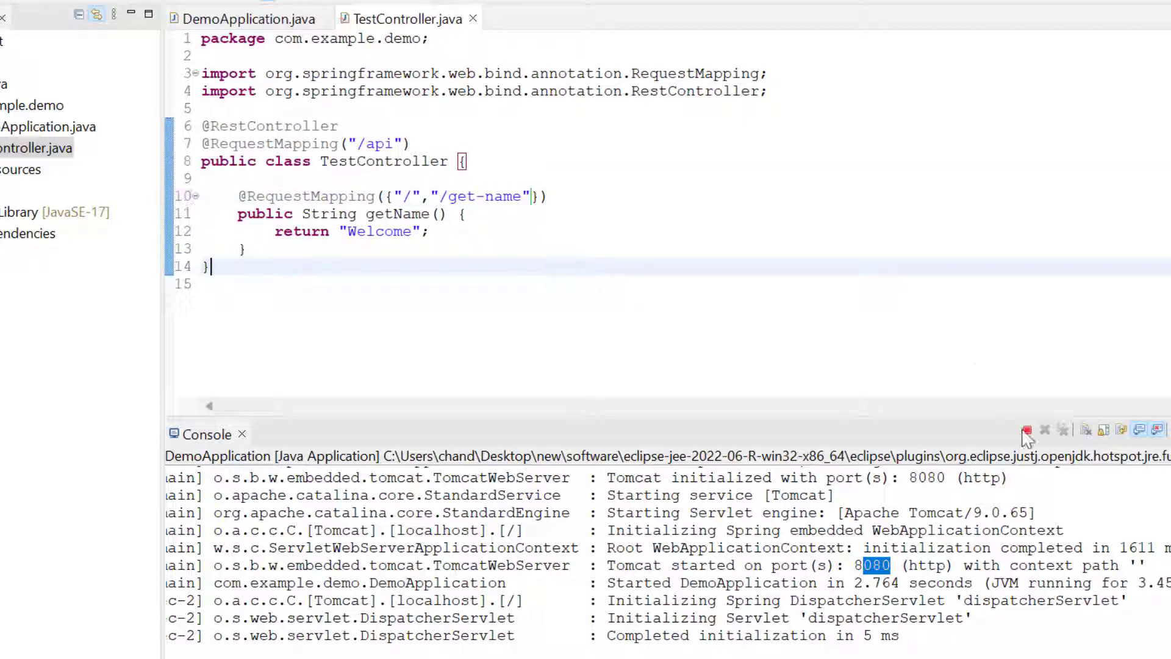
pyautogui.click(1046, 428)
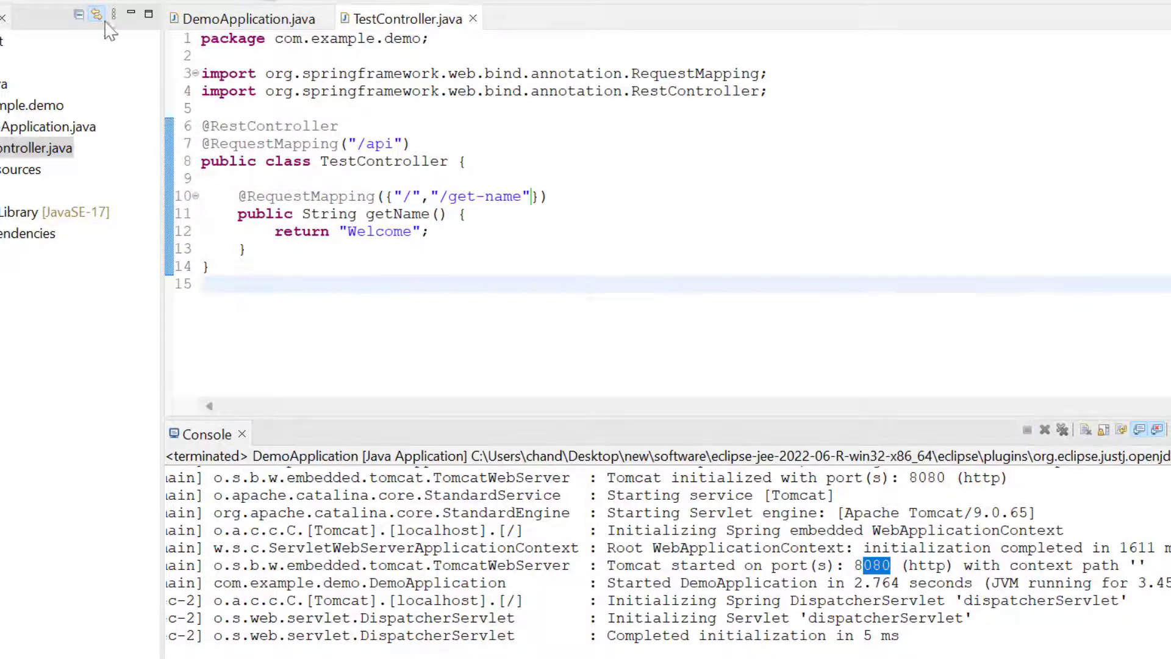
pyautogui.click(97, 13)
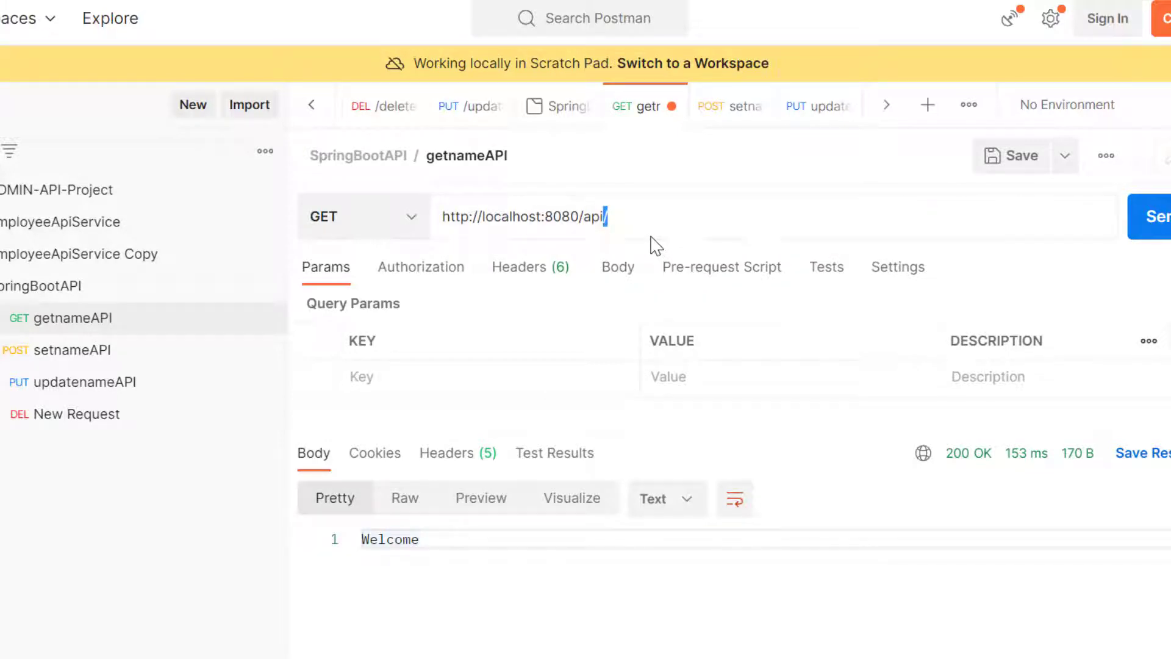
# Step: Send the request to localhost:8080/api/get-name and confirm the response body is Welcome
pyautogui.write('/get-name')
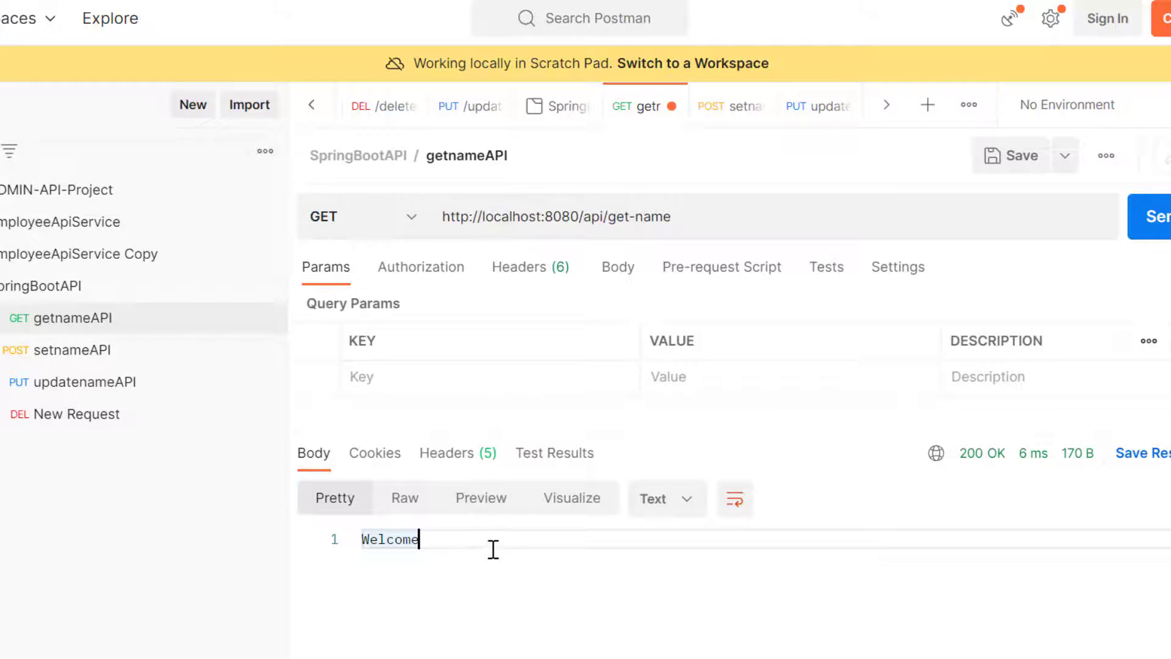
pyautogui.doubleClick(388, 539)
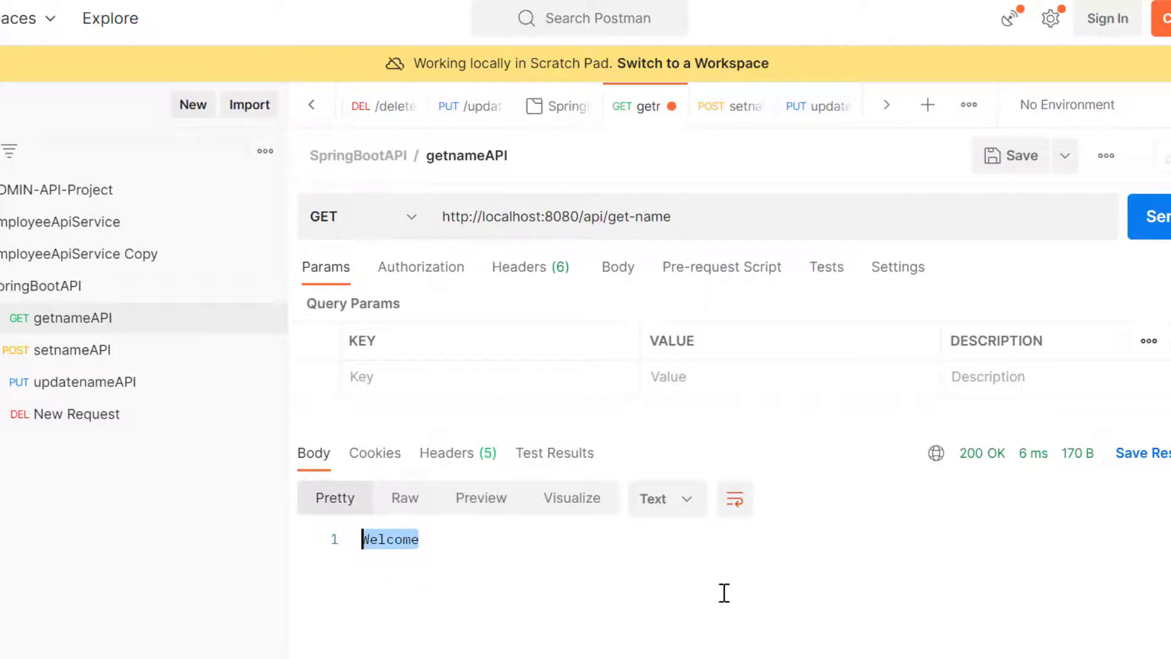
pyautogui.click(418, 538)
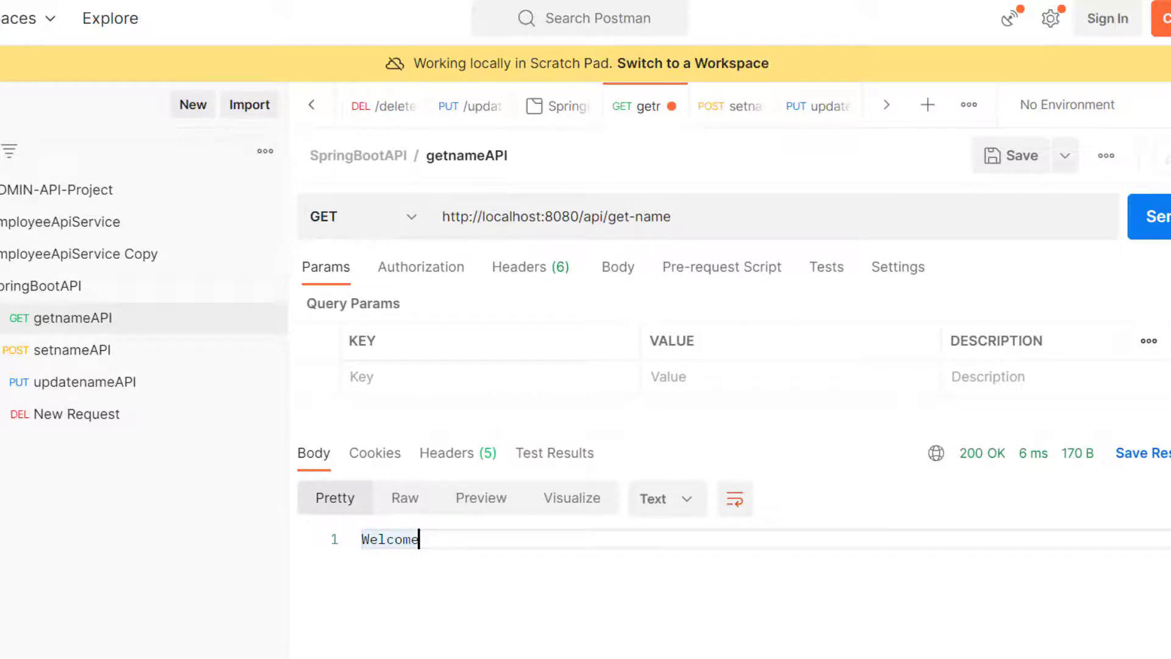